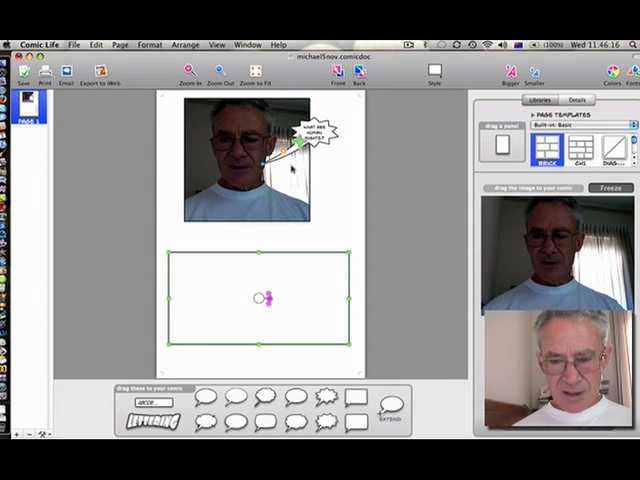
Switch to Finder and browse to the Applications folder
{"action": "key", "text": "cmd+tab"}
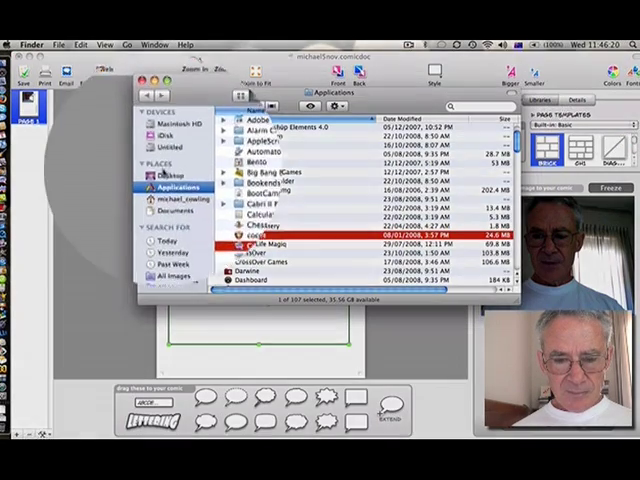
{"action": "left_click", "coordinate": [180, 190]}
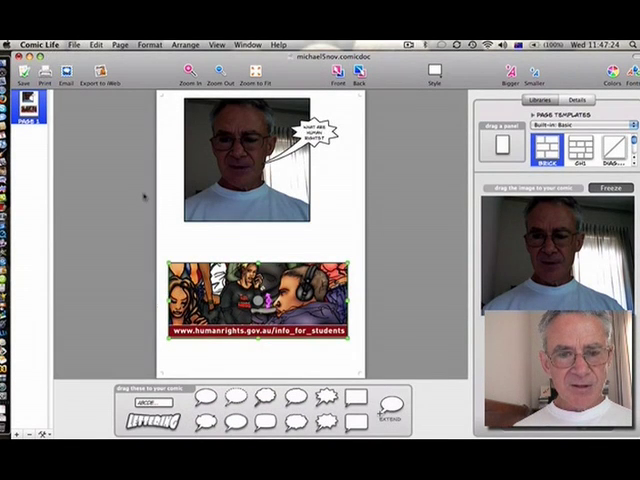
{"action": "left_click", "coordinate": [72, 44]}
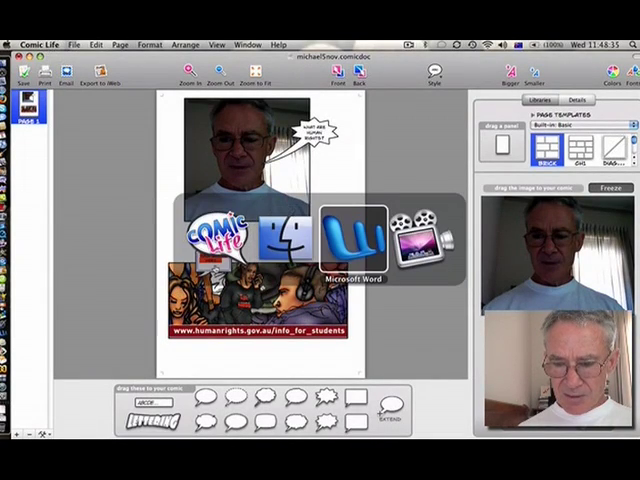
Bring Microsoft Word to the front to copy the asylum seekers passage
{"action": "left_click", "coordinate": [344, 236]}
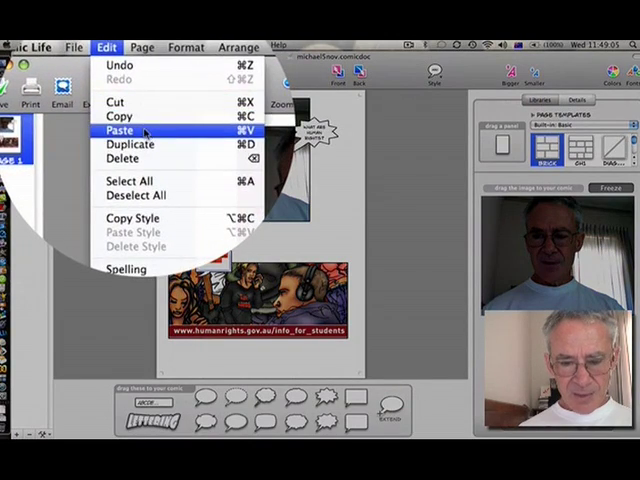
Paste the copied Word definition onto the page as a narrow text box over the panels
{"action": "left_click", "coordinate": [118, 132]}
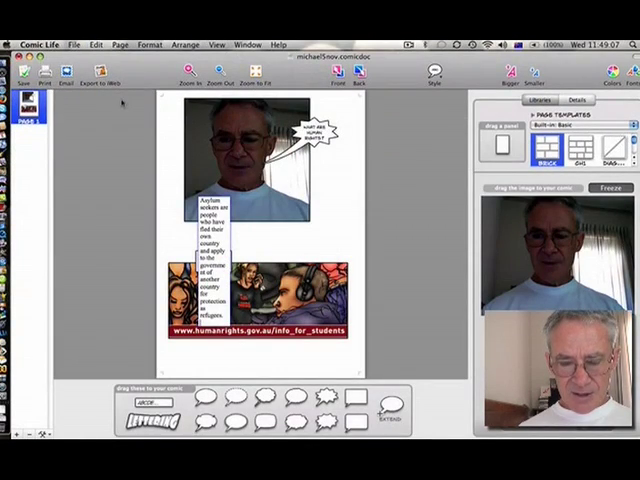
{"action": "mouse_move", "coordinate": [176, 140]}
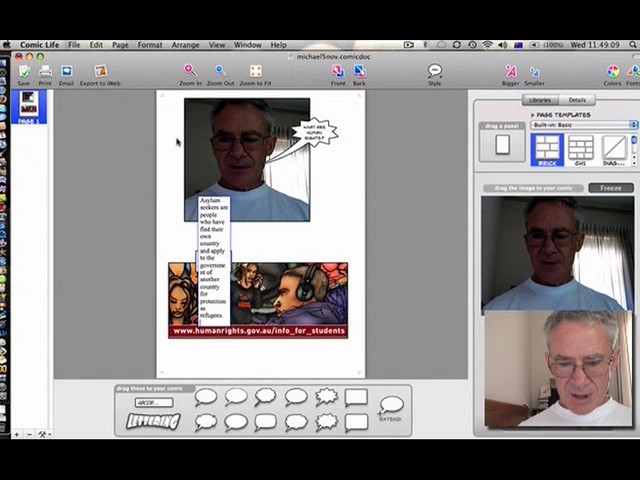
{"action": "mouse_move", "coordinate": [268, 240]}
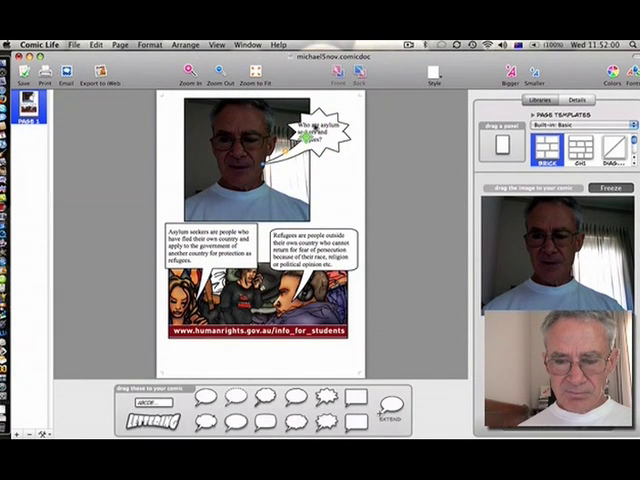
Add a speech balloon on the photo panel reading 'Who are asylum seekers and refugees?'
{"action": "left_click", "coordinate": [320, 136]}
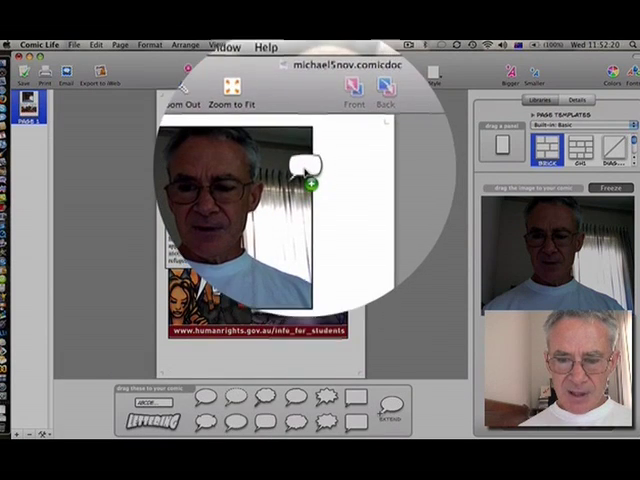
{"action": "type", "text": "Who are asylum seekers and refugees?"}
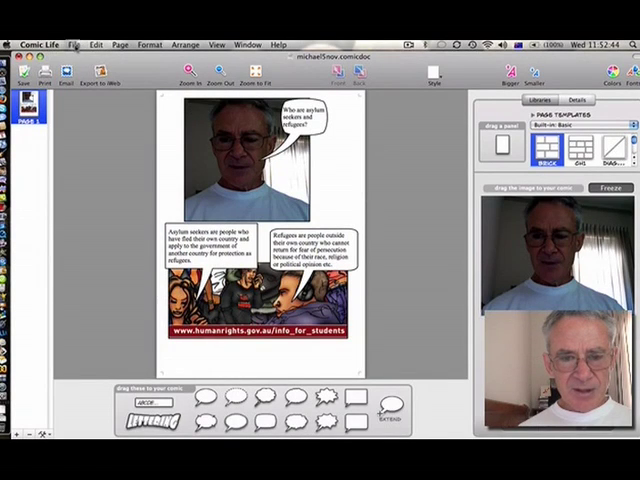
Place a 'Human Rights' lettering title across the lower photo panel
{"action": "left_click", "coordinate": [72, 44]}
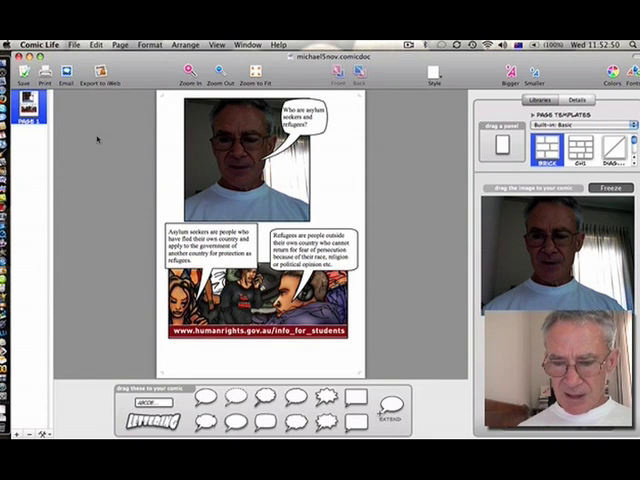
{"action": "mouse_move", "coordinate": [104, 270]}
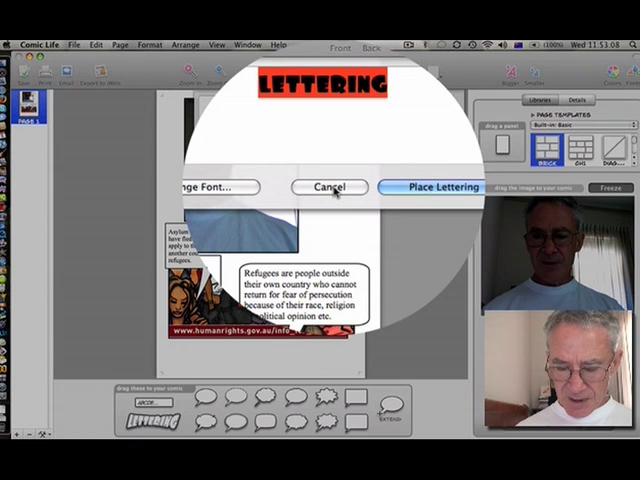
{"action": "type", "text": "Human R"}
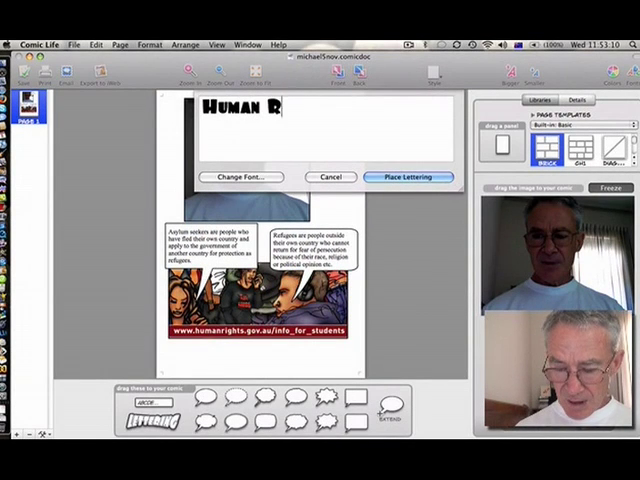
{"action": "type", "text": "ights"}
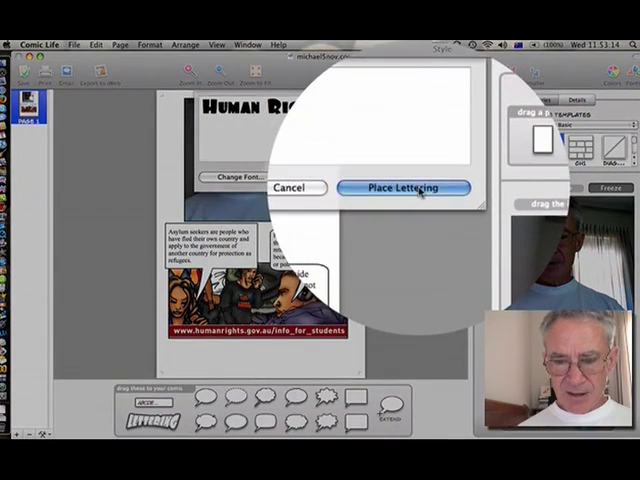
{"action": "left_click", "coordinate": [404, 188]}
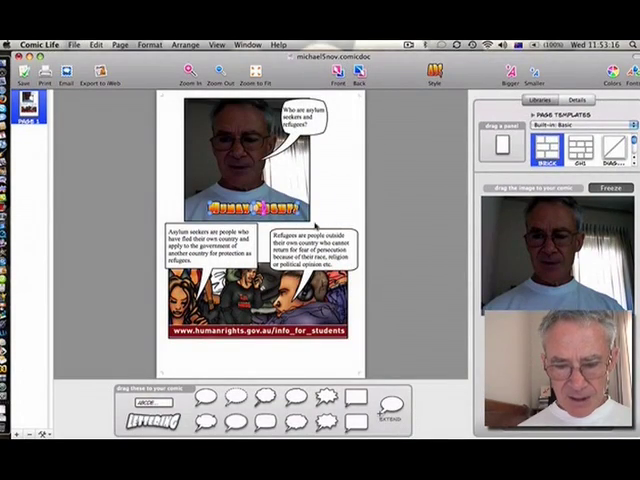